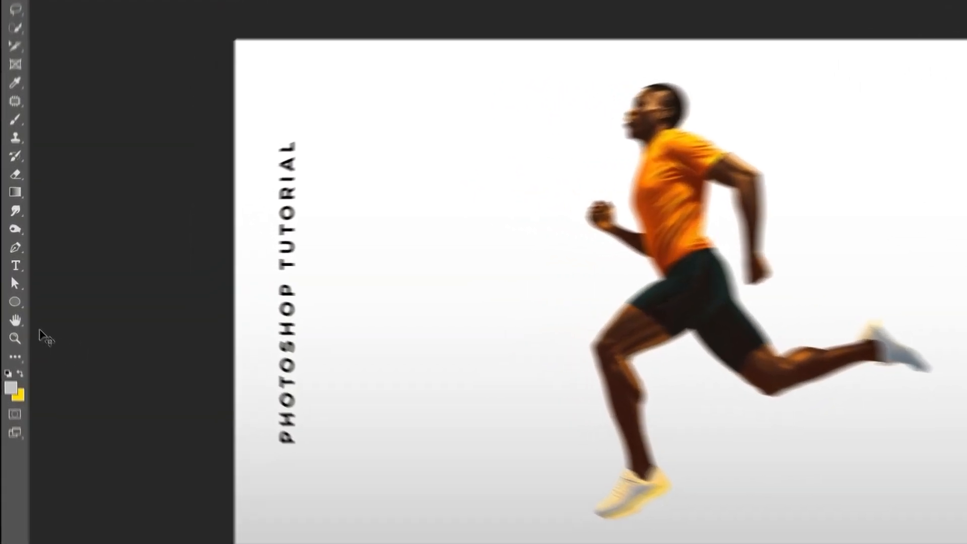
Step: Draw an ellipse circle with no fill and a thick gray stroke of about 88 px
left_click(18, 314)
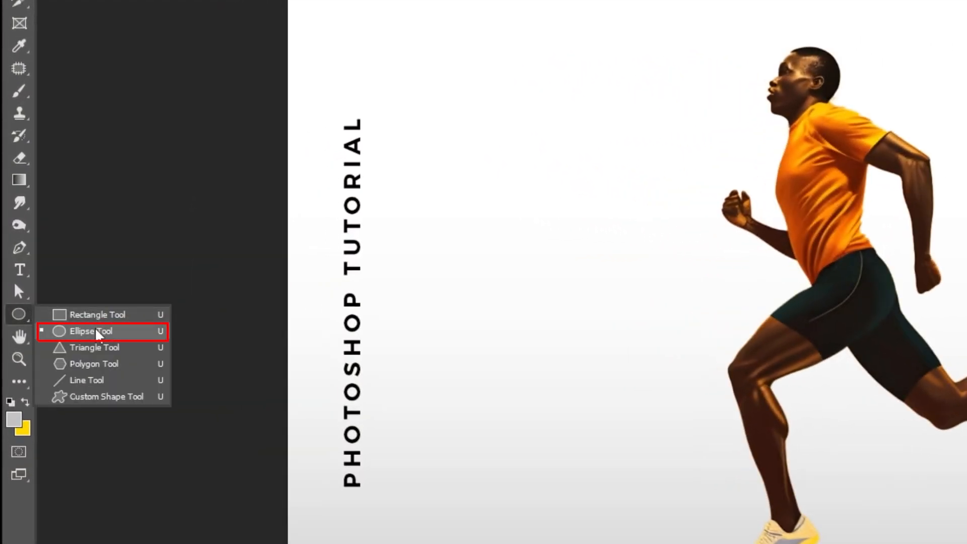
left_click(91, 331)
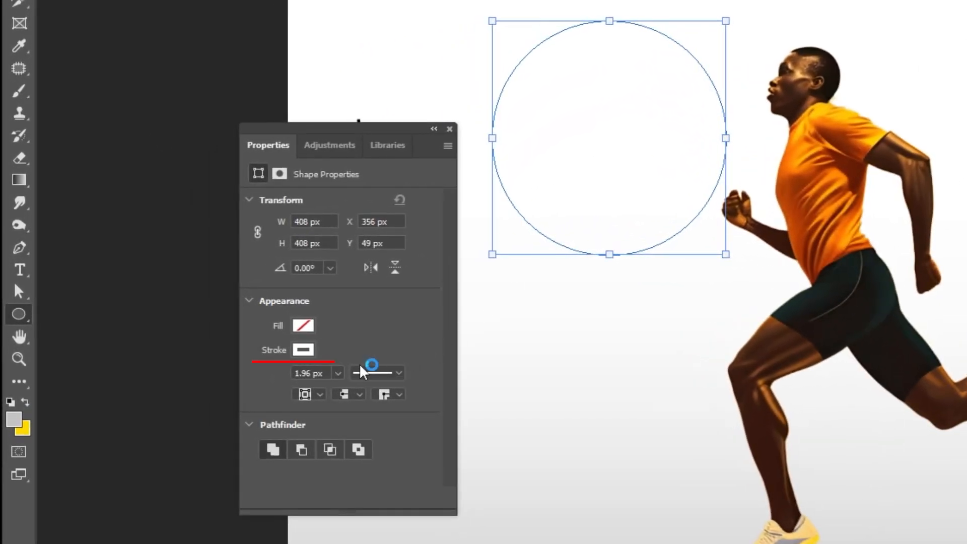
left_click(303, 349)
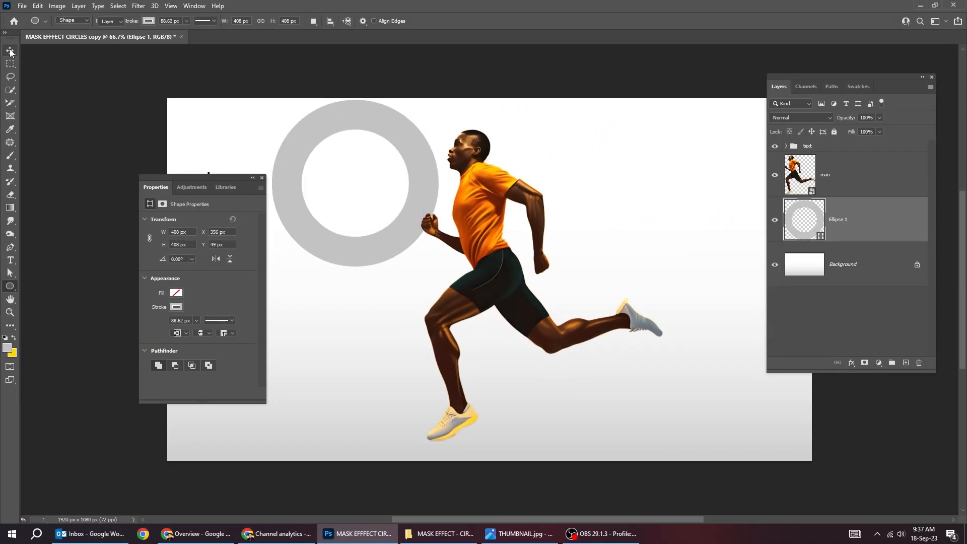
Step: Duplicate the Ellipse 1 ring and move the copy directly below the original
key("ctrl+t")
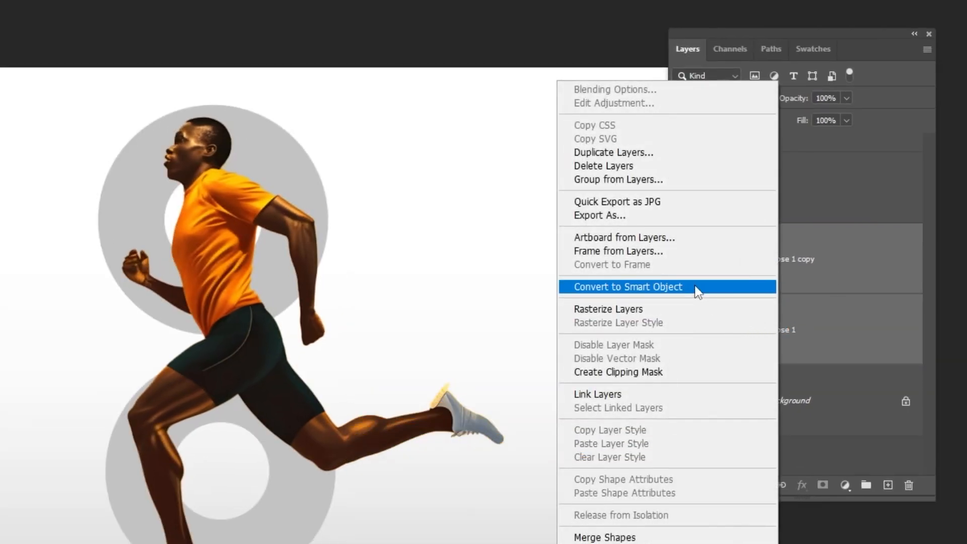
Step: Convert both rings to one smart object and clip the man layer inside it
left_click(628, 286)
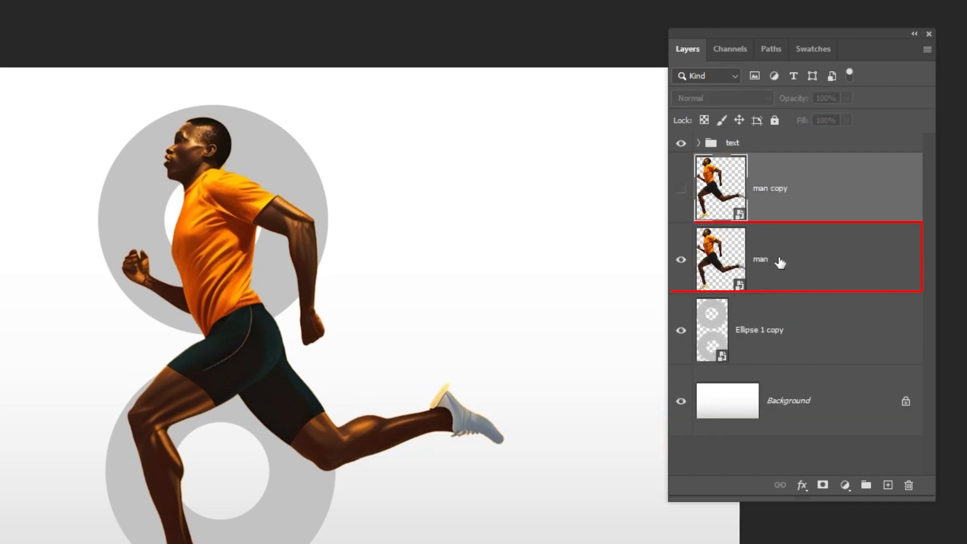
left_click(927, 50)
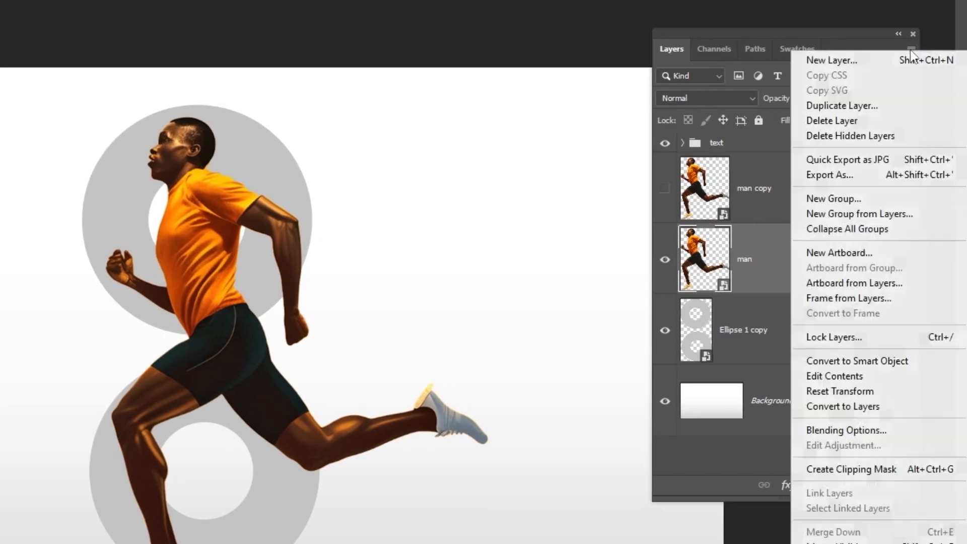
mouse_move(877, 468)
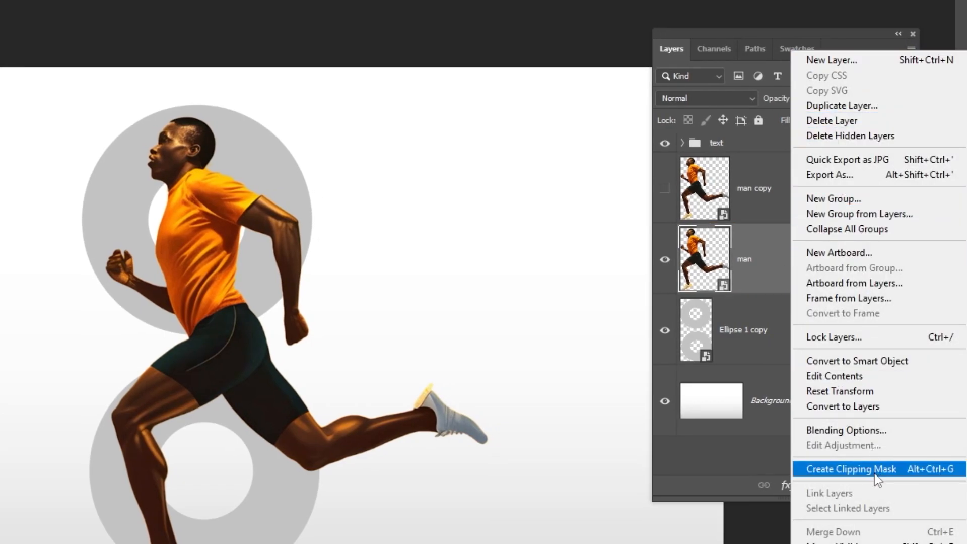
left_click(851, 469)
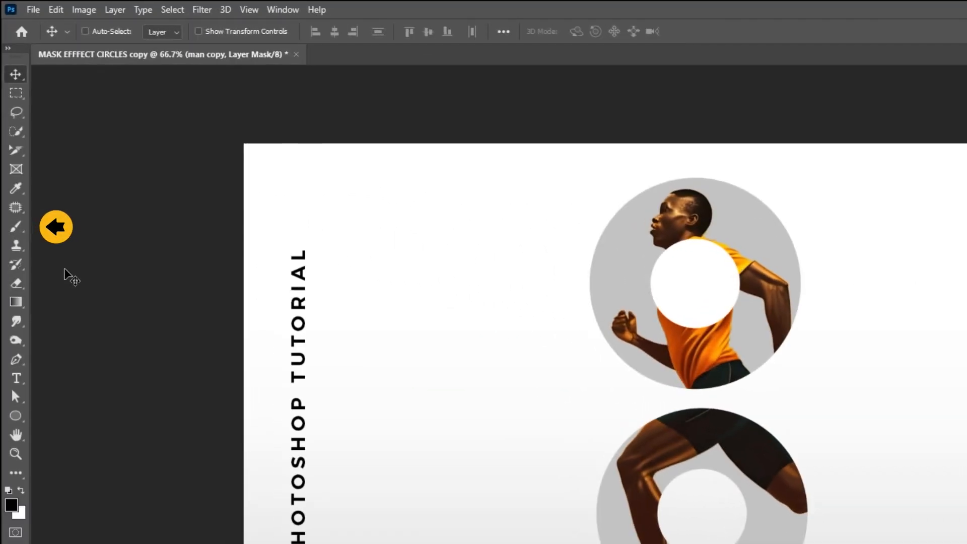
Step: Paint white on the man copy's black mask to reveal his rear leg and arm beyond the rings
left_click(15, 225)
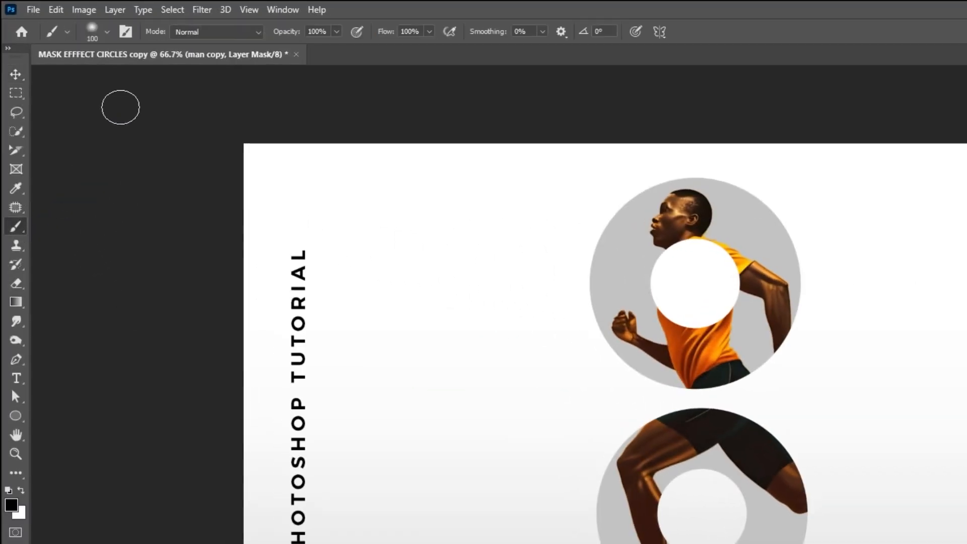
left_click(106, 32)
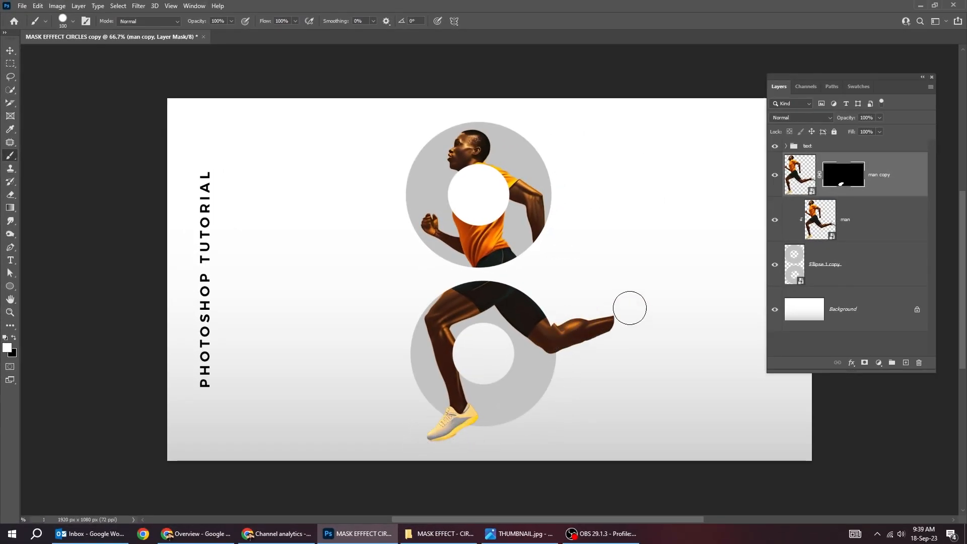
left_click_drag(628, 308, 589, 253)
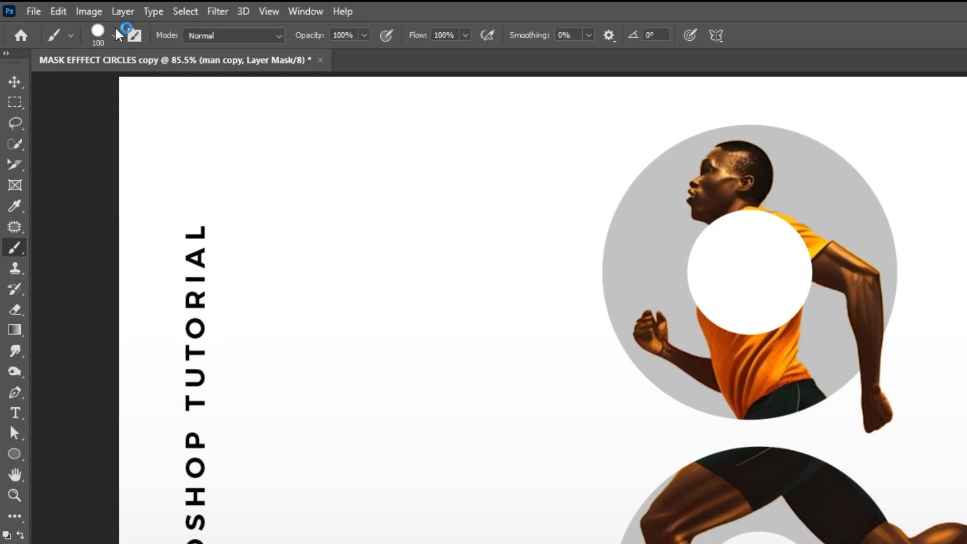
Step: Set the brush tip to Hardness 0% and Roundness 22%, then select the Background layer
left_click(113, 36)
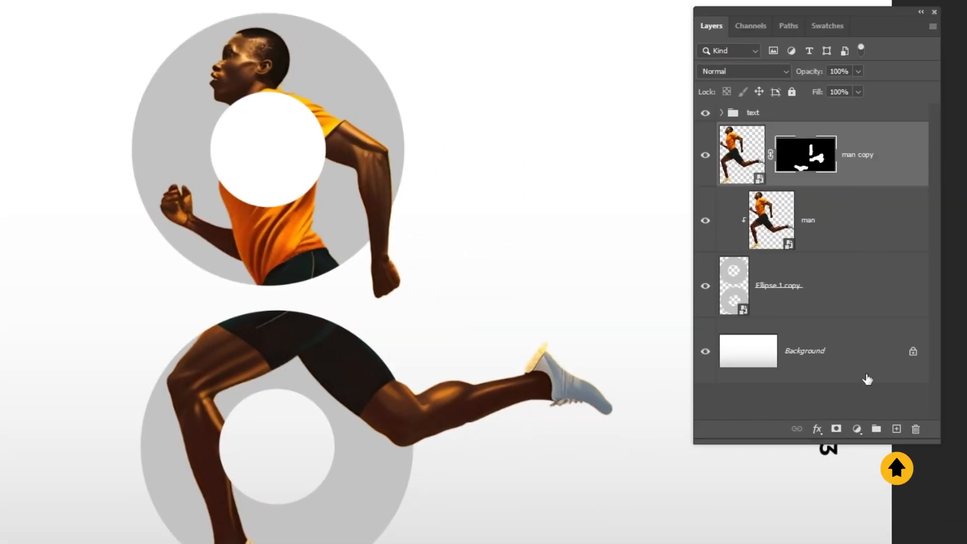
left_click(896, 429)
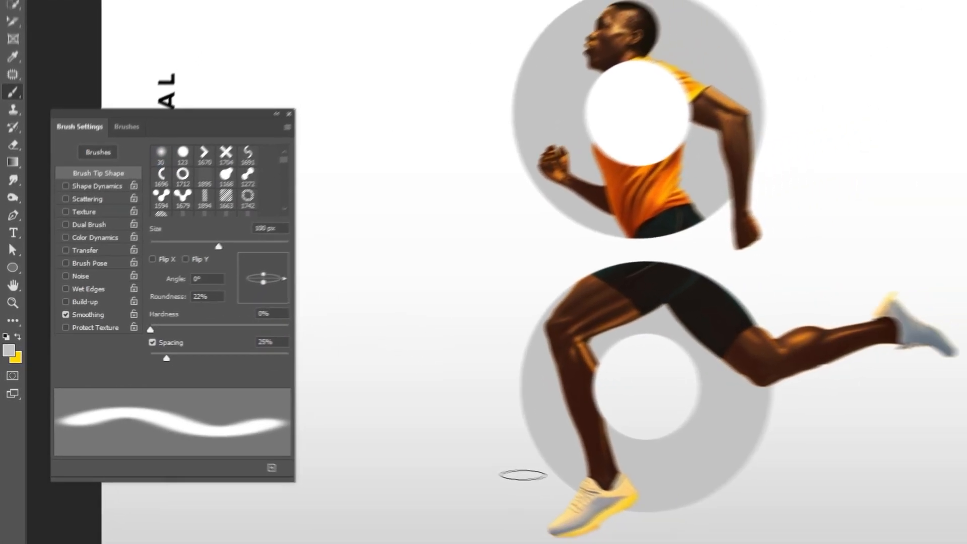
Step: Paint a soft black oval shadow at 33% flow on a new layer under the front shoe
left_click(9, 353)
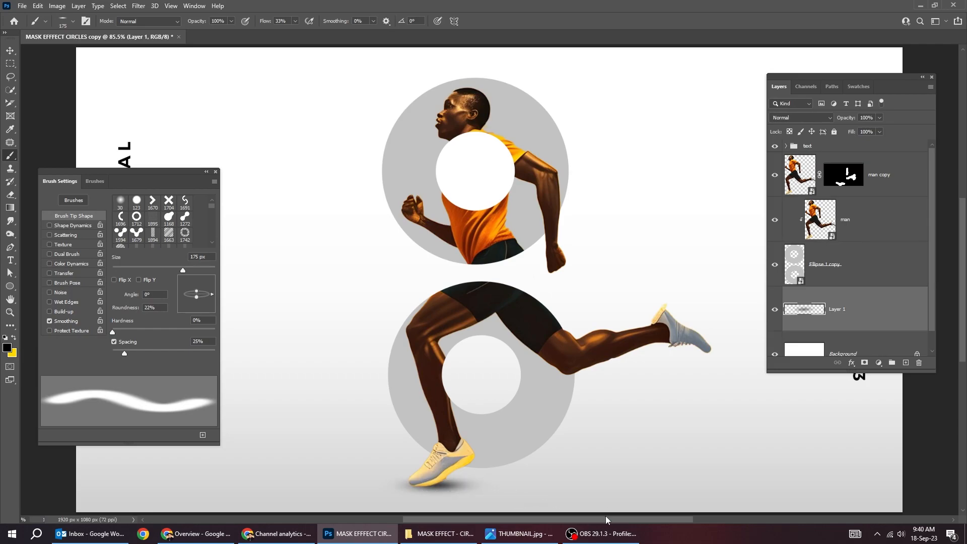
mouse_move(250, 244)
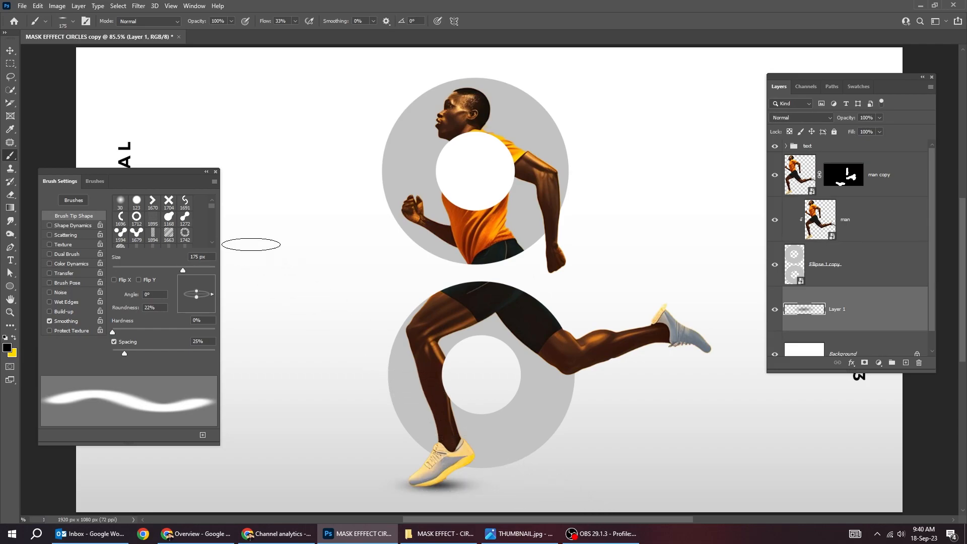